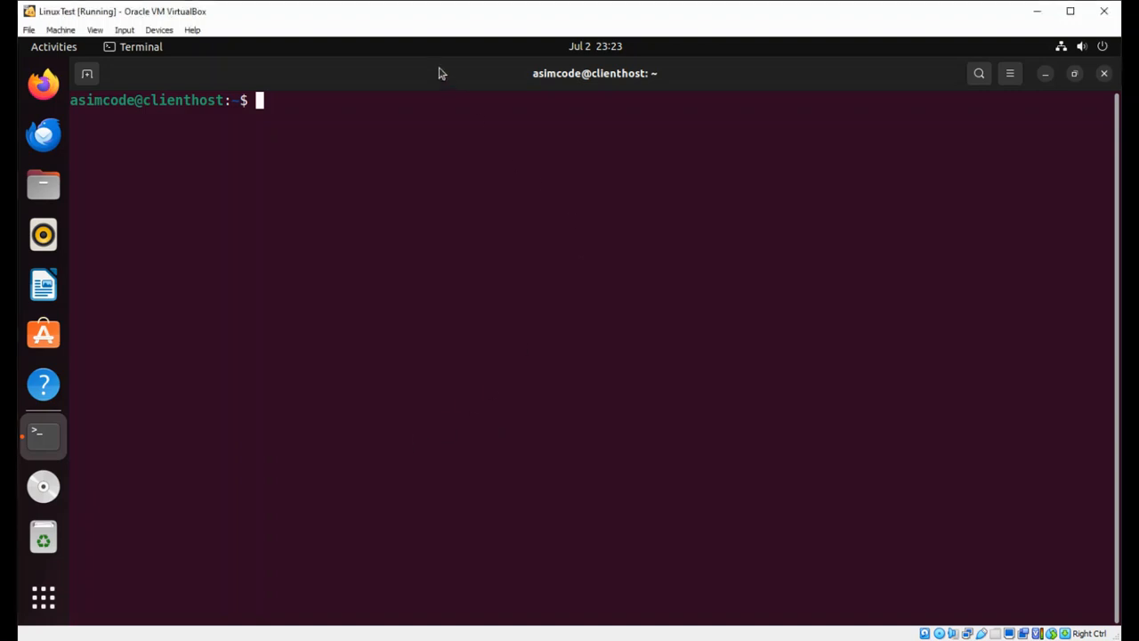
{"action": "mouse_move", "coordinate": [400, 25]}
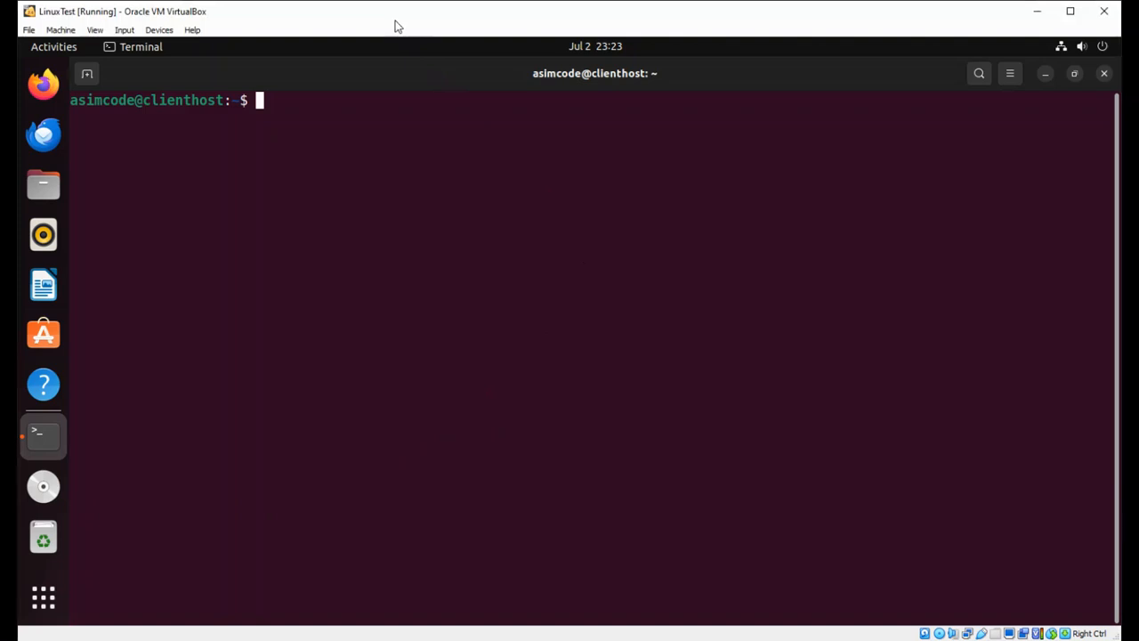
- Run hostname to print the current machine name, clienthost
{"action": "type", "text": "h"}
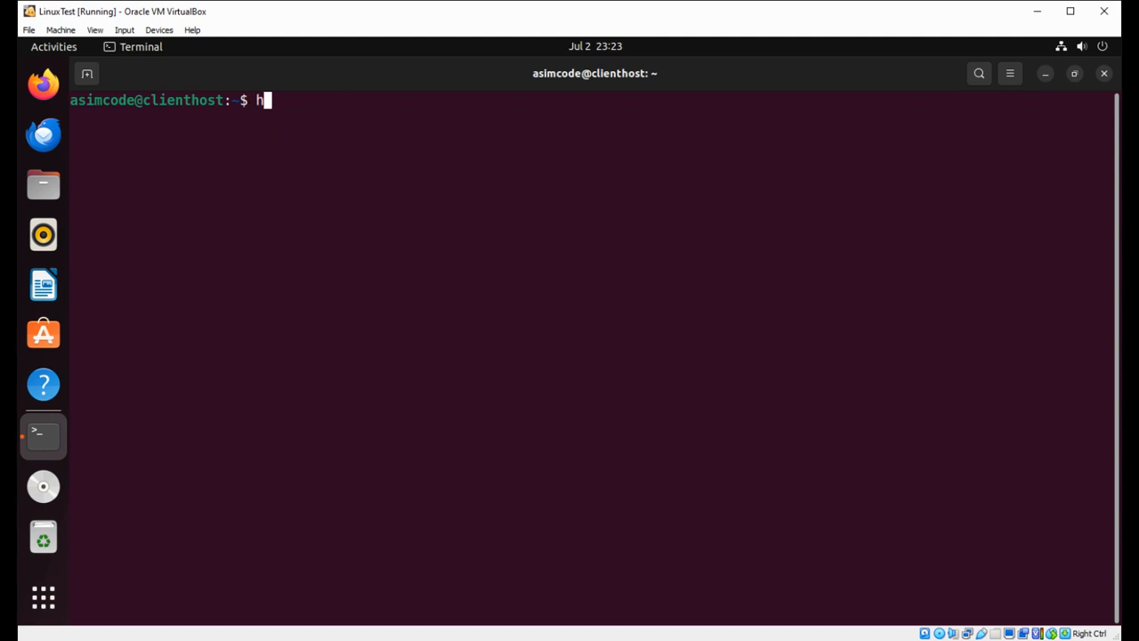
{"action": "type", "text": "ostn"}
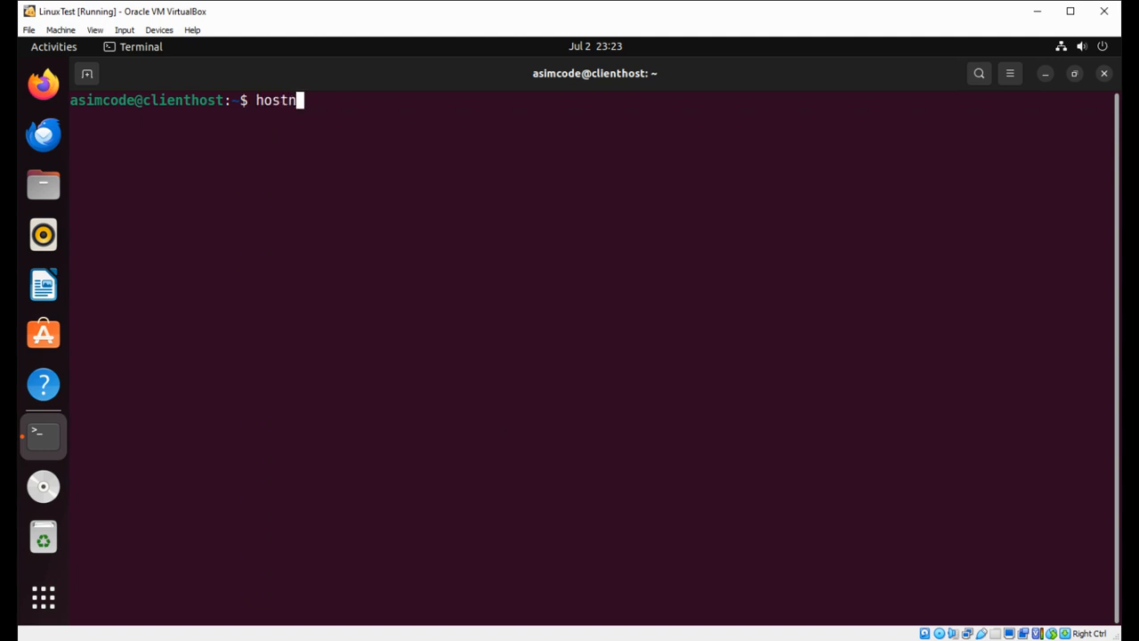
{"action": "type", "text": "ame"}
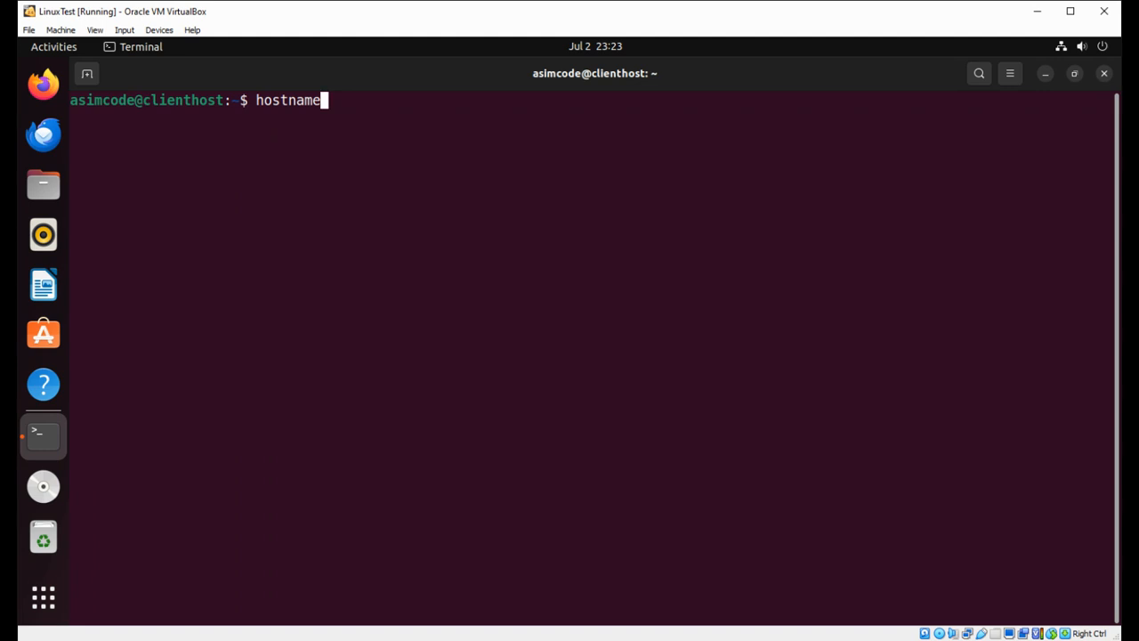
{"action": "key", "text": "Return"}
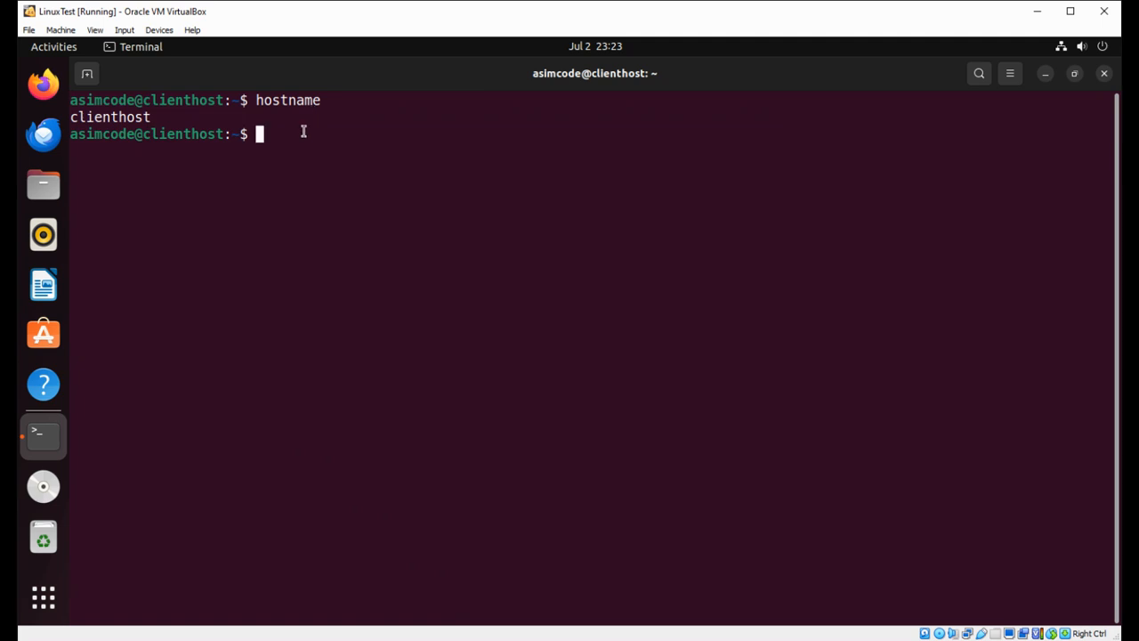
- Run hostnamectl to list static hostname clienthost with OS, kernel and VirtualBox details
{"action": "type", "text": "hostname"}
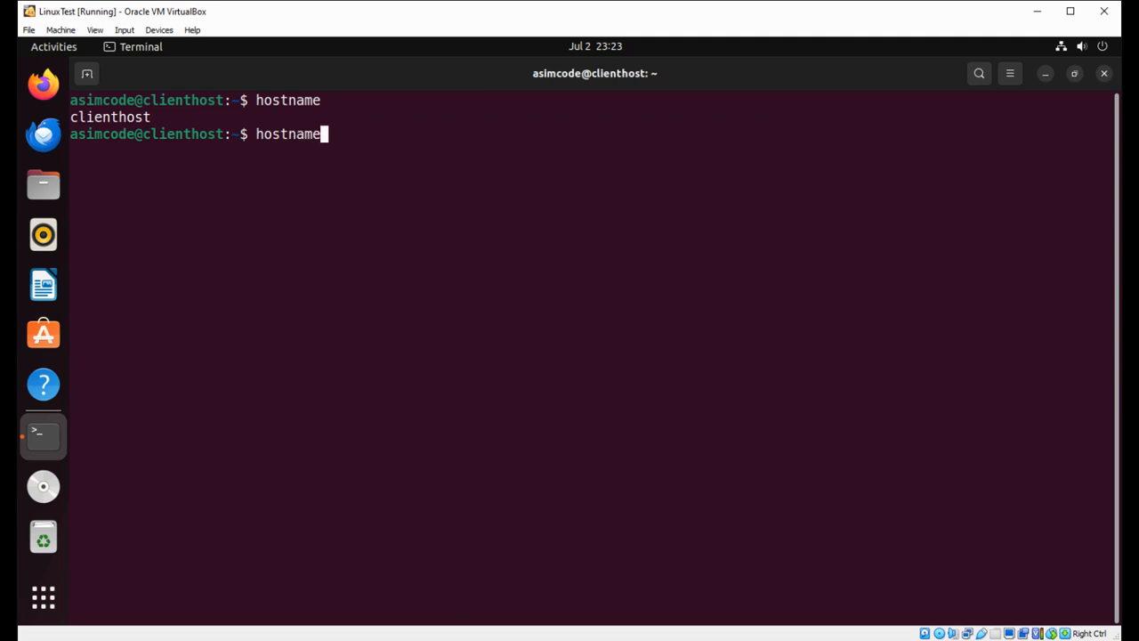
{"action": "type", "text": "ctl"}
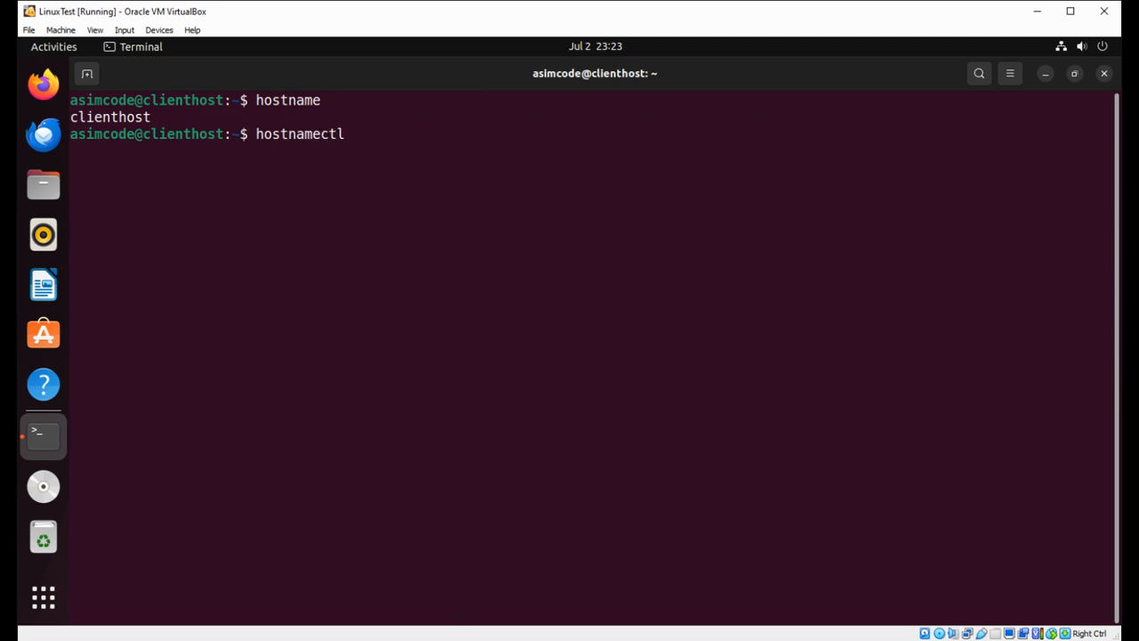
{"action": "key", "text": "Return"}
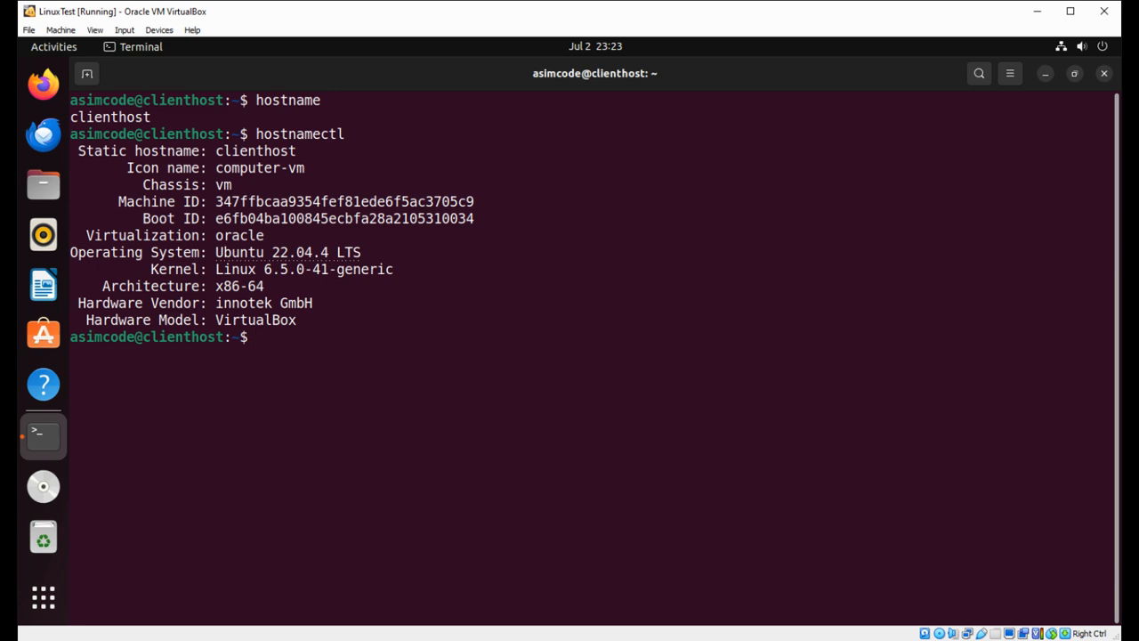
{"action": "mouse_move", "coordinate": [208, 54]}
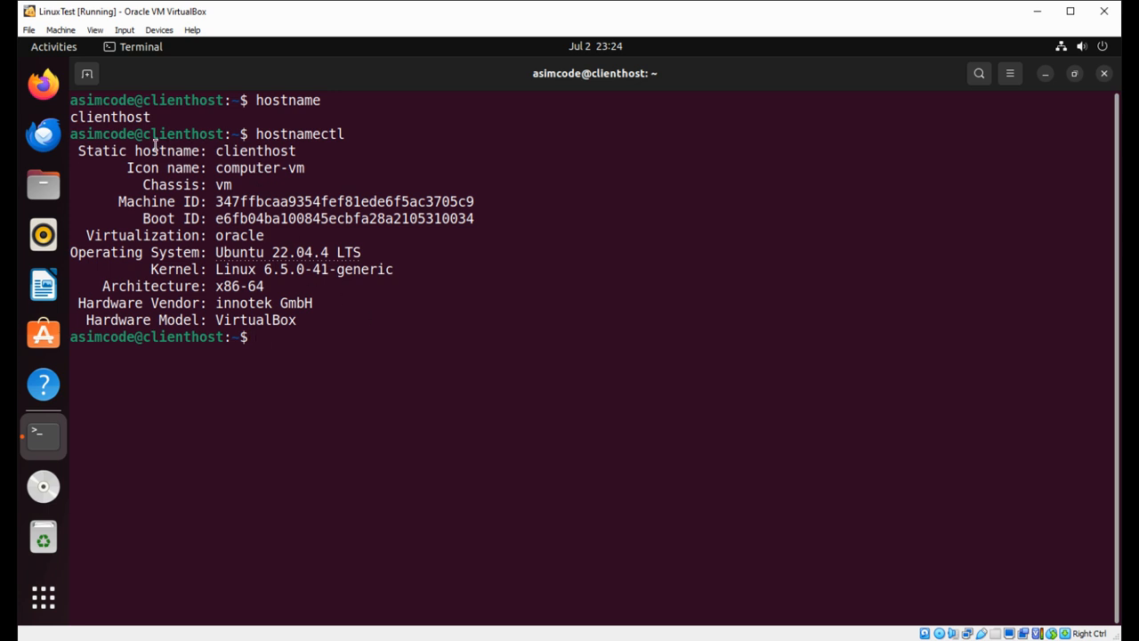
{"action": "mouse_move", "coordinate": [299, 151]}
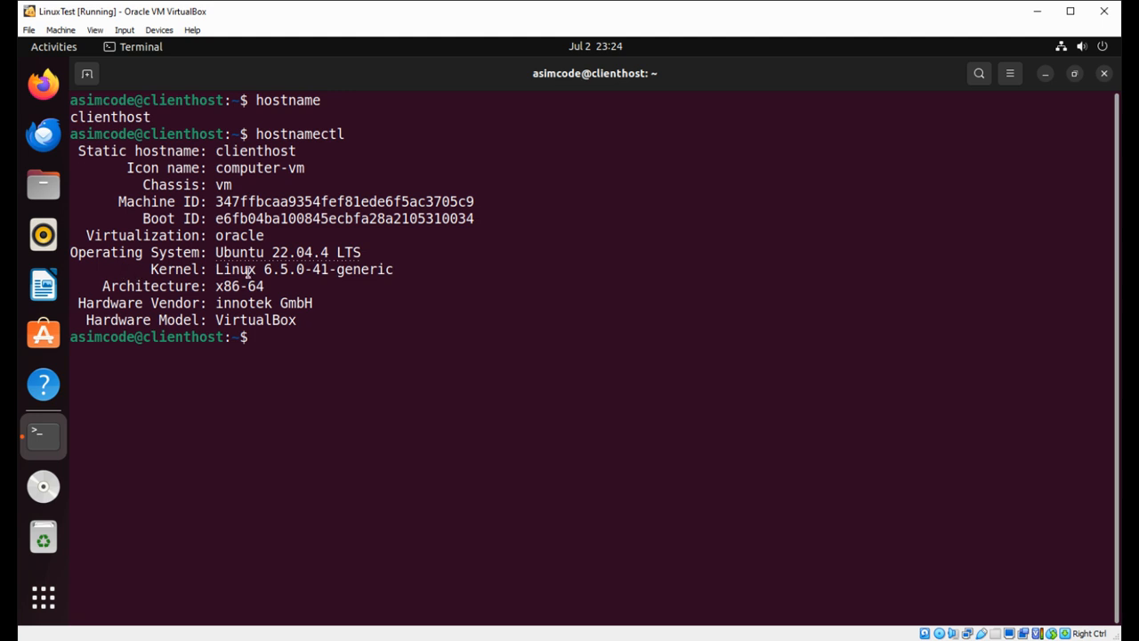
{"action": "mouse_move", "coordinate": [271, 335]}
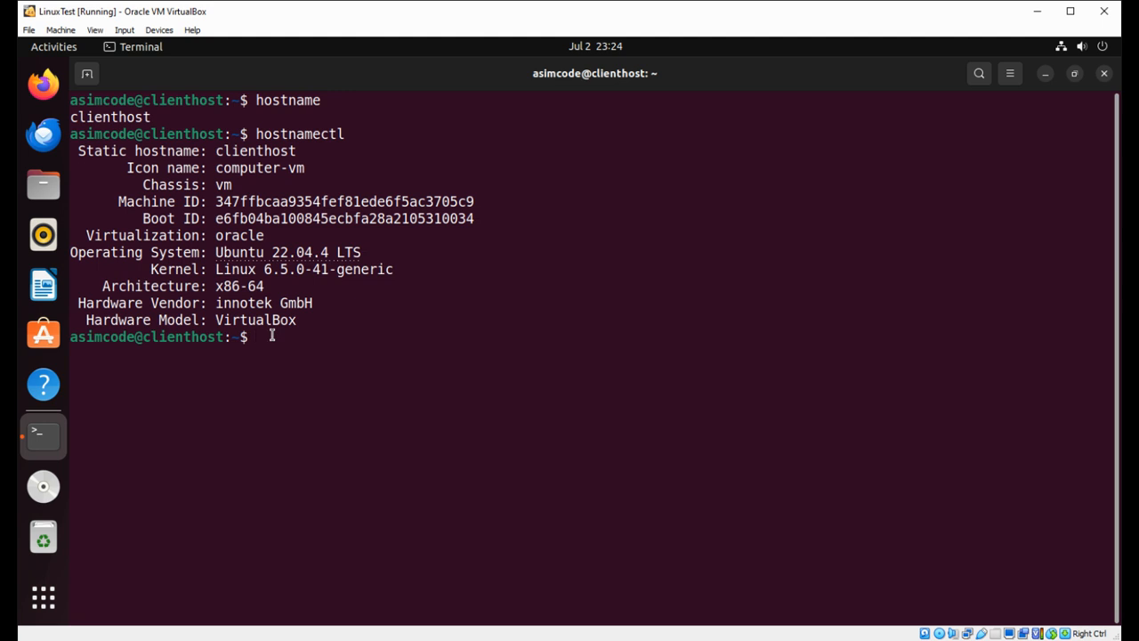
- Rename the machine with hostnamectl set-hostname asimcode and begin typing hostnamectl to check
{"action": "type", "text": "hostnamectl"}
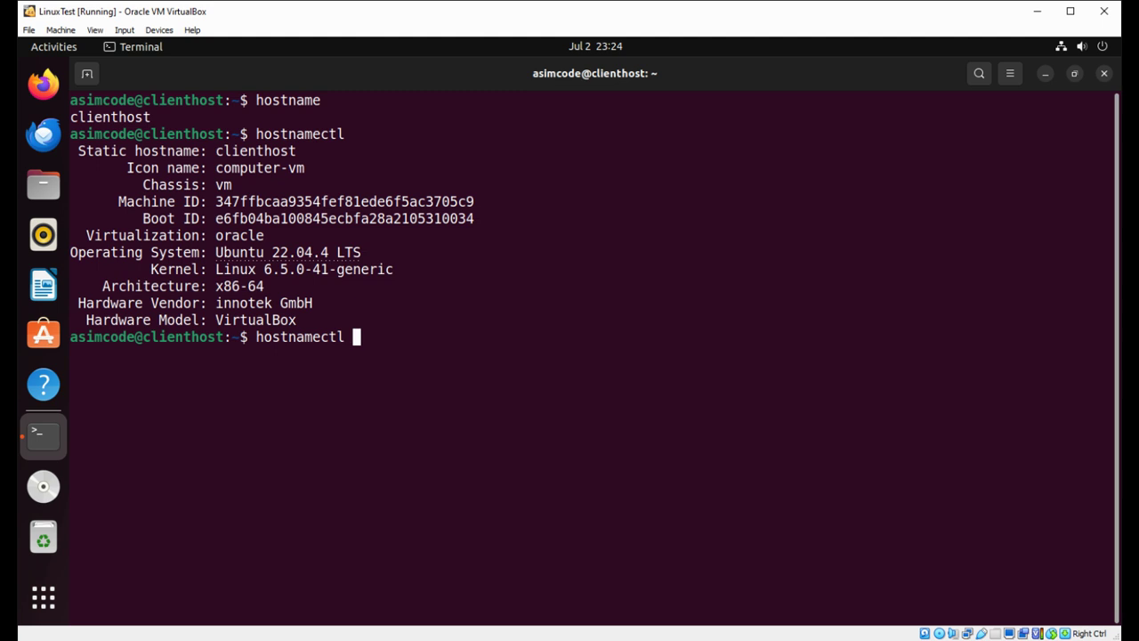
{"action": "type", "text": "s"}
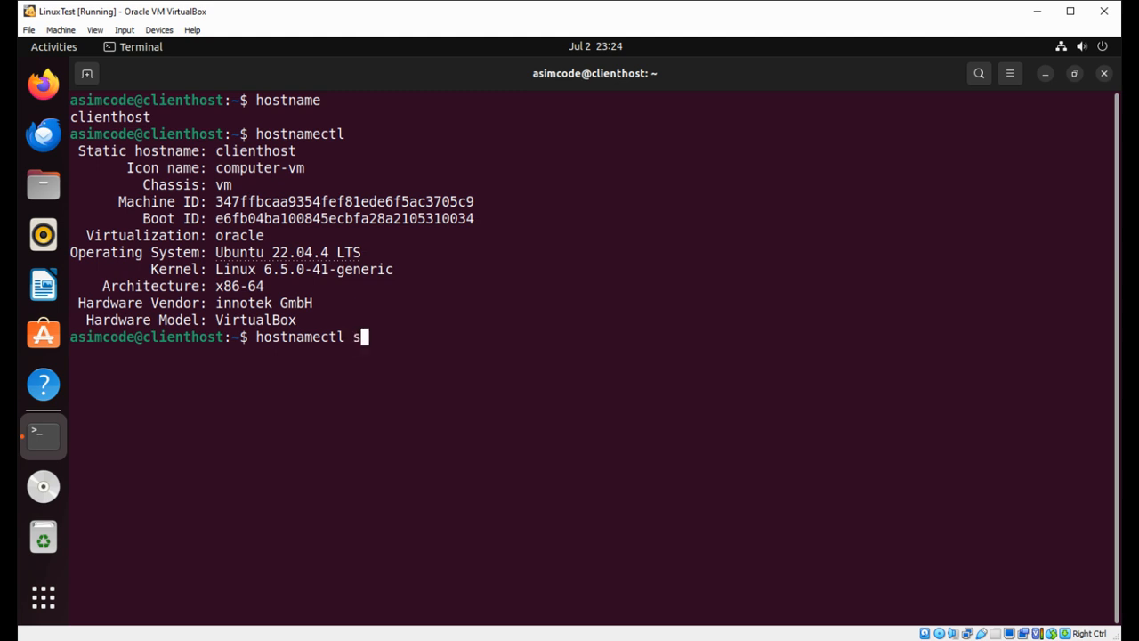
{"action": "type", "text": "et-h"}
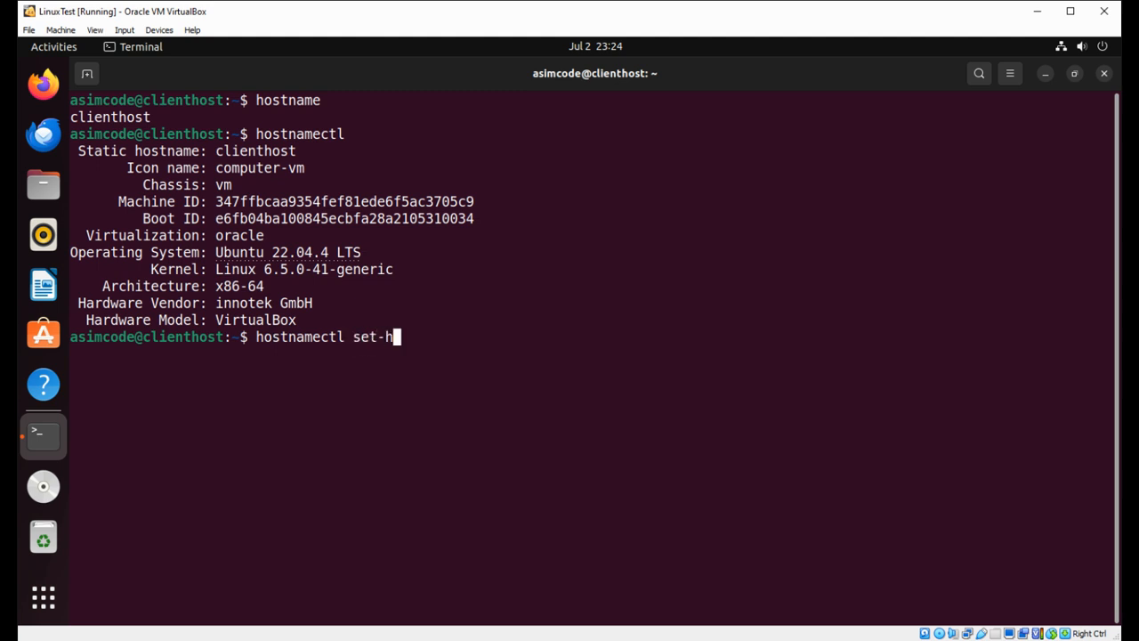
{"action": "type", "text": "ostname"}
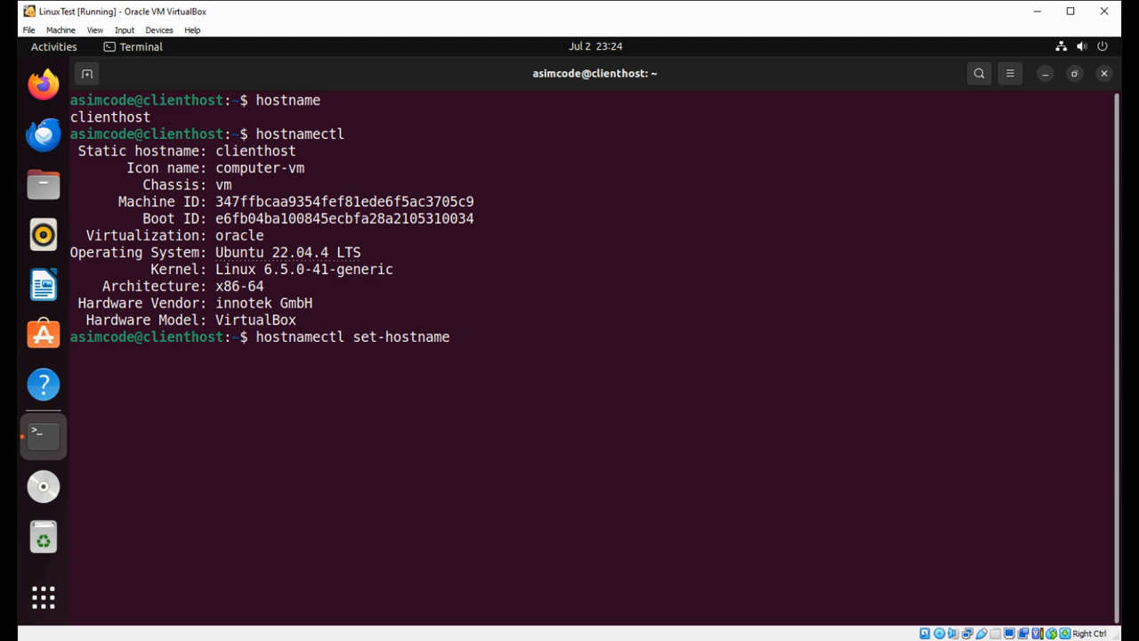
{"action": "type", "text": "a"}
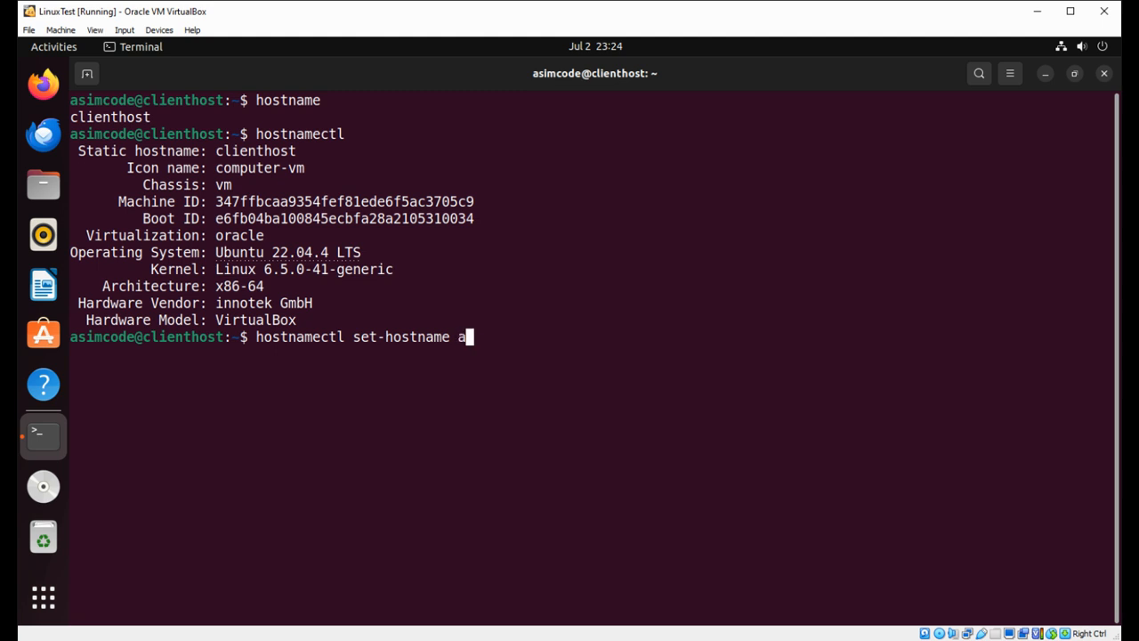
{"action": "type", "text": "simcode"}
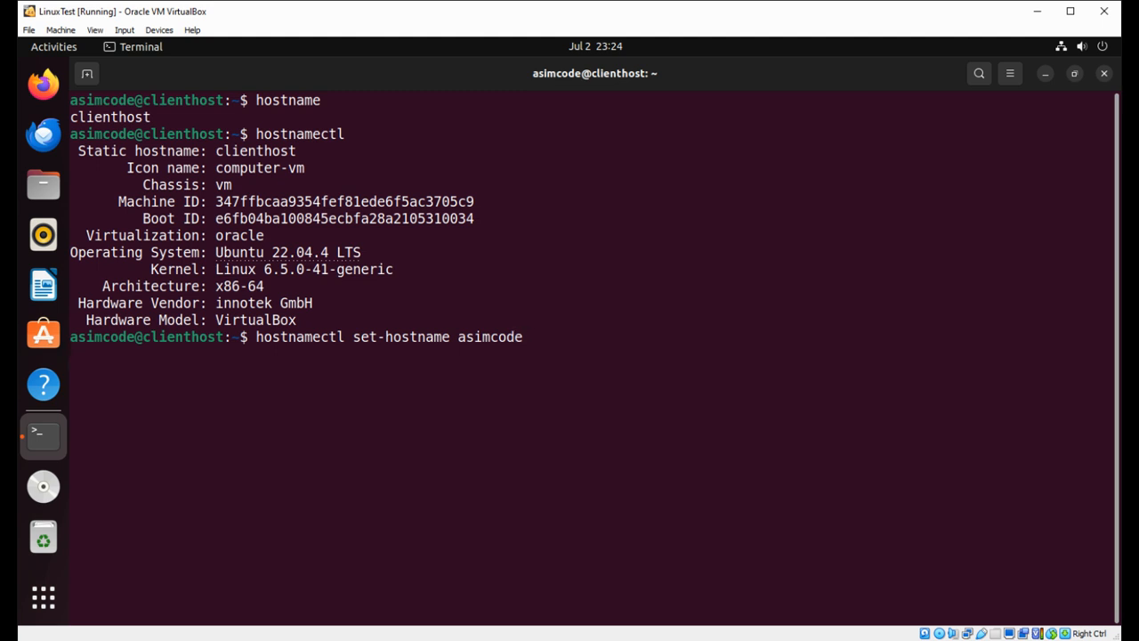
{"action": "key", "text": "Return"}
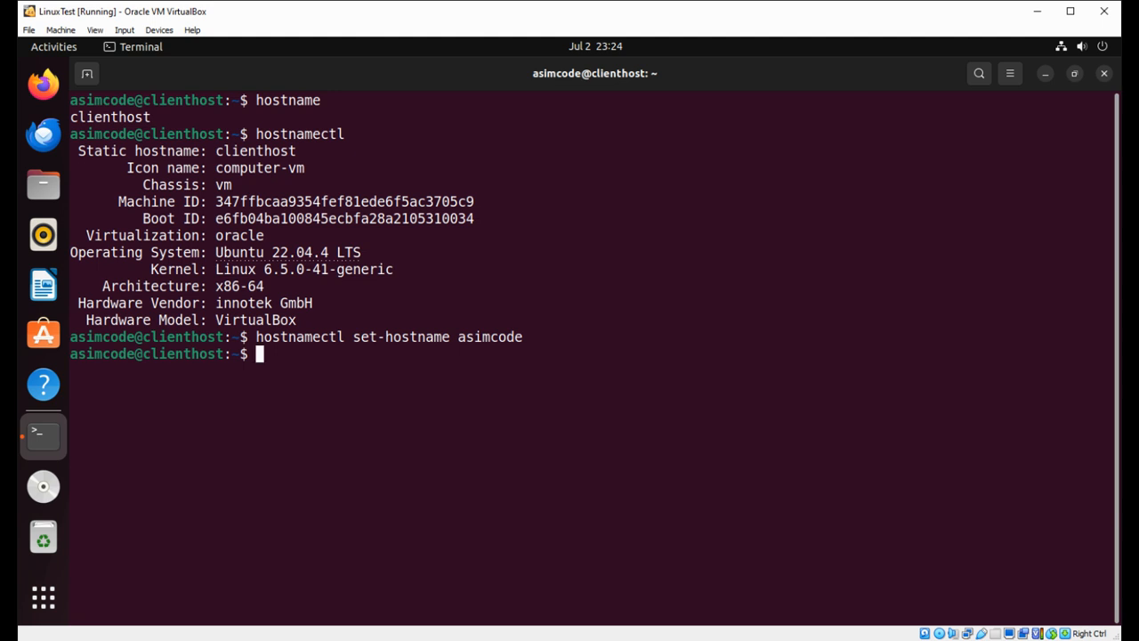
{"action": "type", "text": "hostnamectl"}
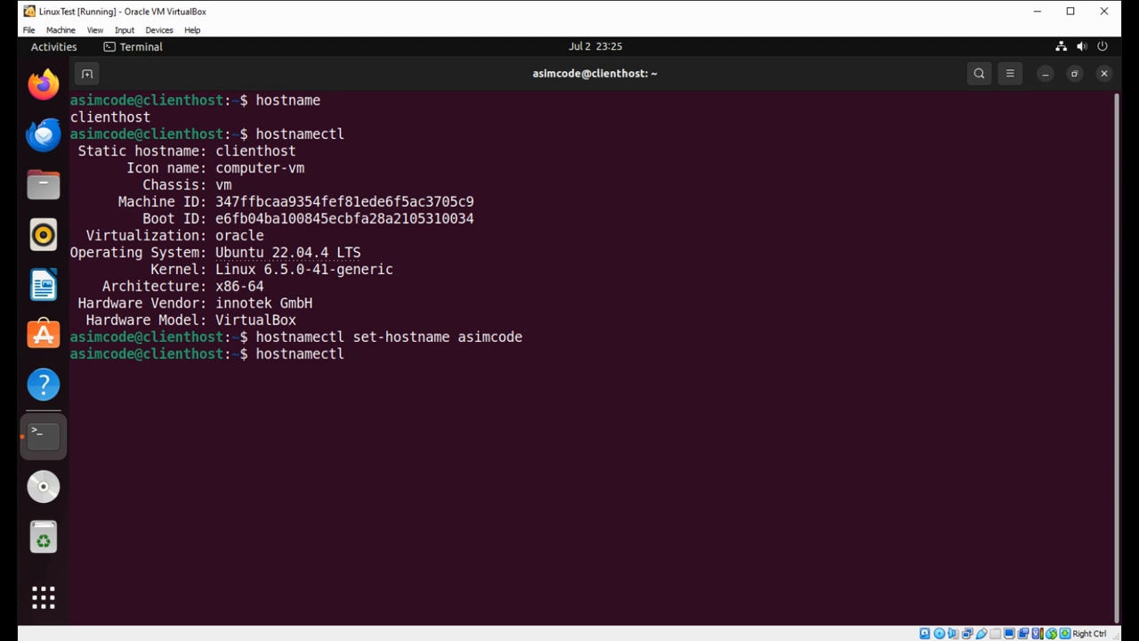
- Re-run hostnamectl and highlight the static hostname now reading asimcode
{"action": "key", "text": "Return"}
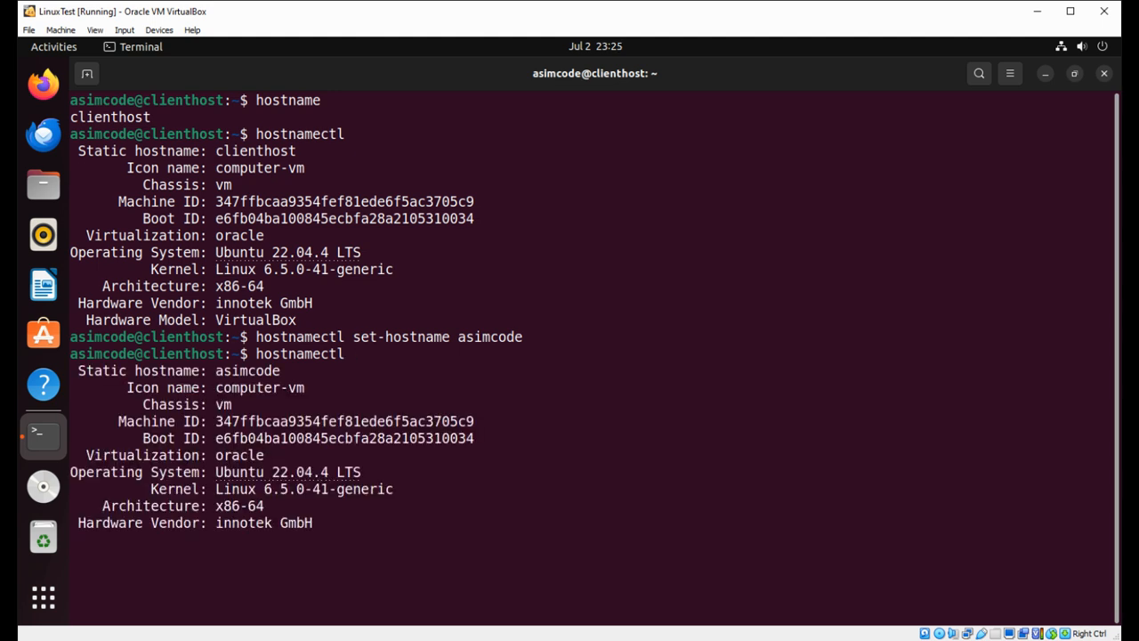
{"action": "mouse_move", "coordinate": [249, 374]}
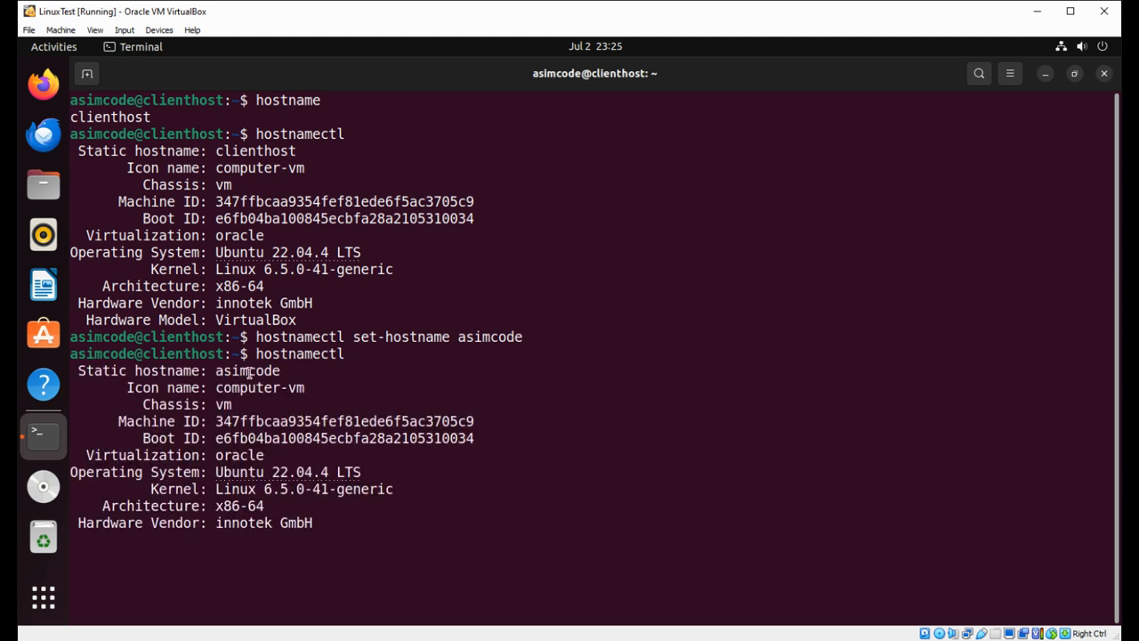
{"action": "mouse_move", "coordinate": [431, 25]}
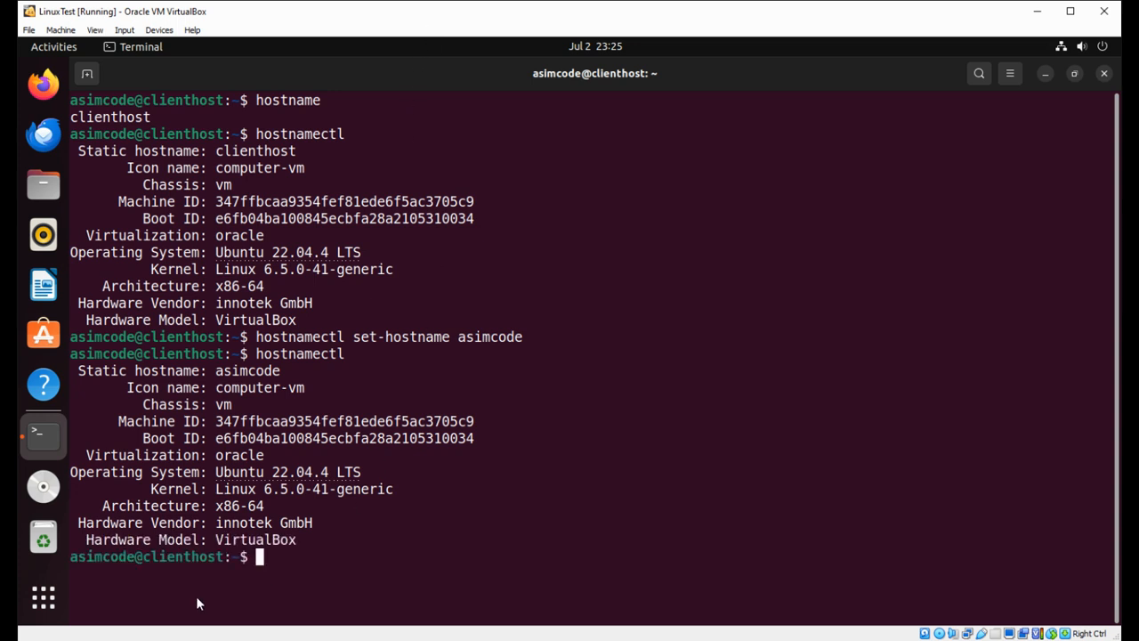
{"action": "mouse_move", "coordinate": [146, 556]}
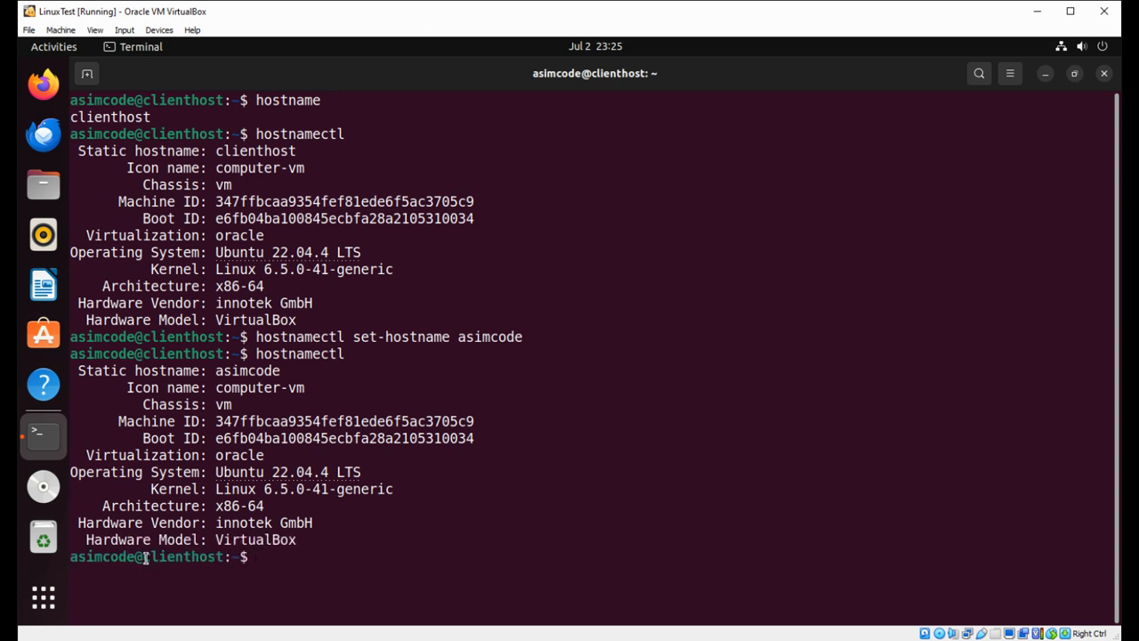
{"action": "double_click", "coordinate": [182, 556]}
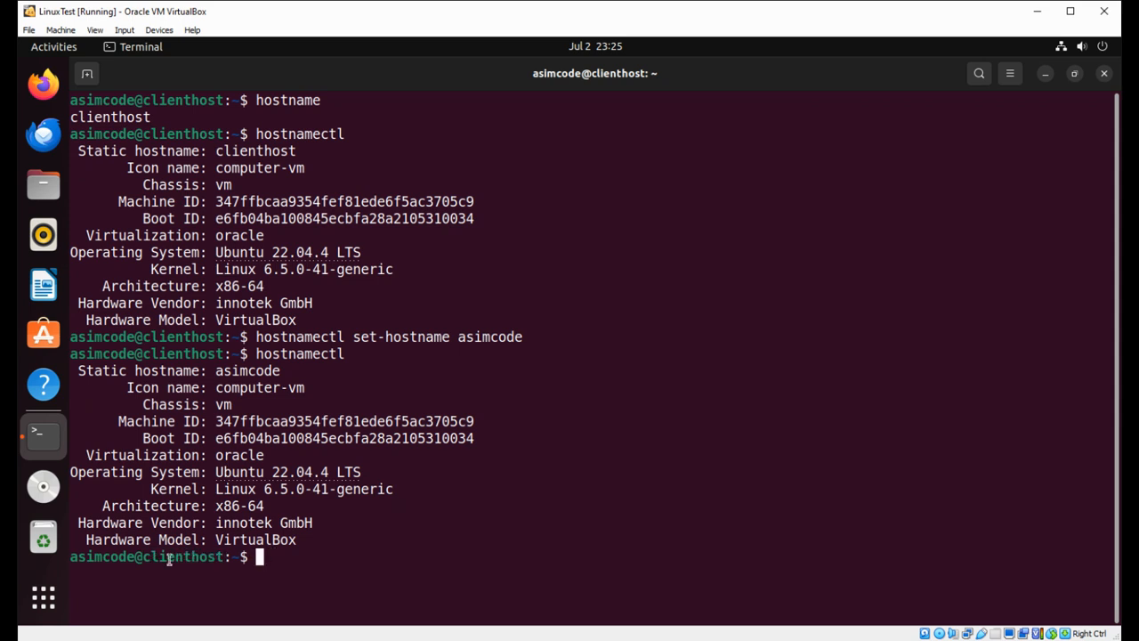
{"action": "mouse_move", "coordinate": [43, 285]}
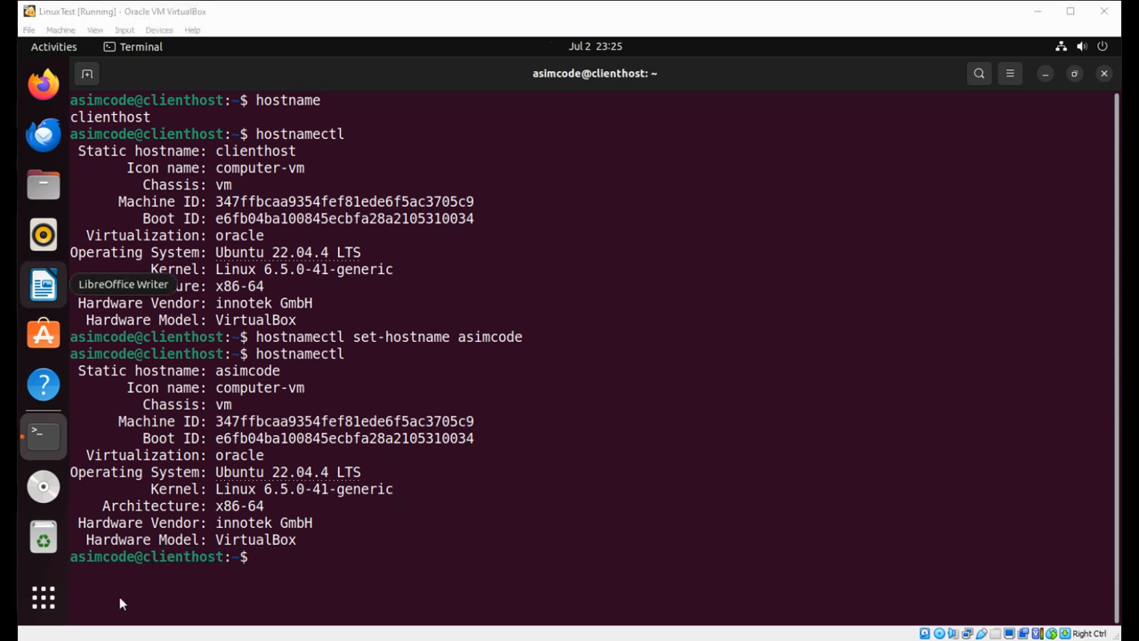
- Exit the session and reopen Terminal so the prompt shows asimcode@asimcode
{"action": "type", "text": "e"}
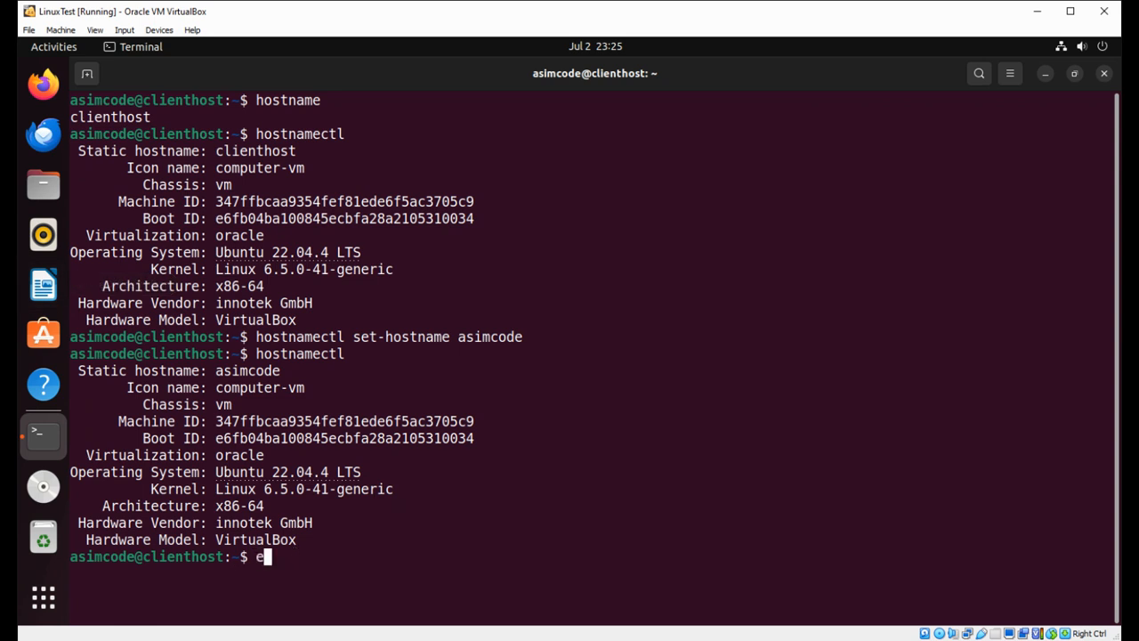
{"action": "type", "text": "xit"}
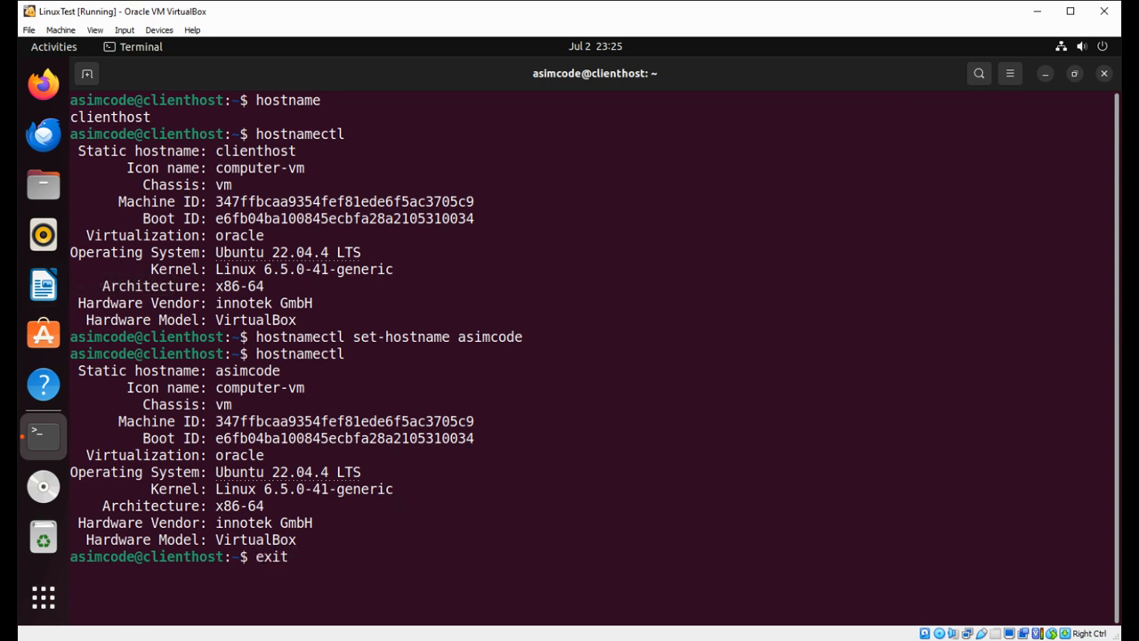
{"action": "key", "text": "Return"}
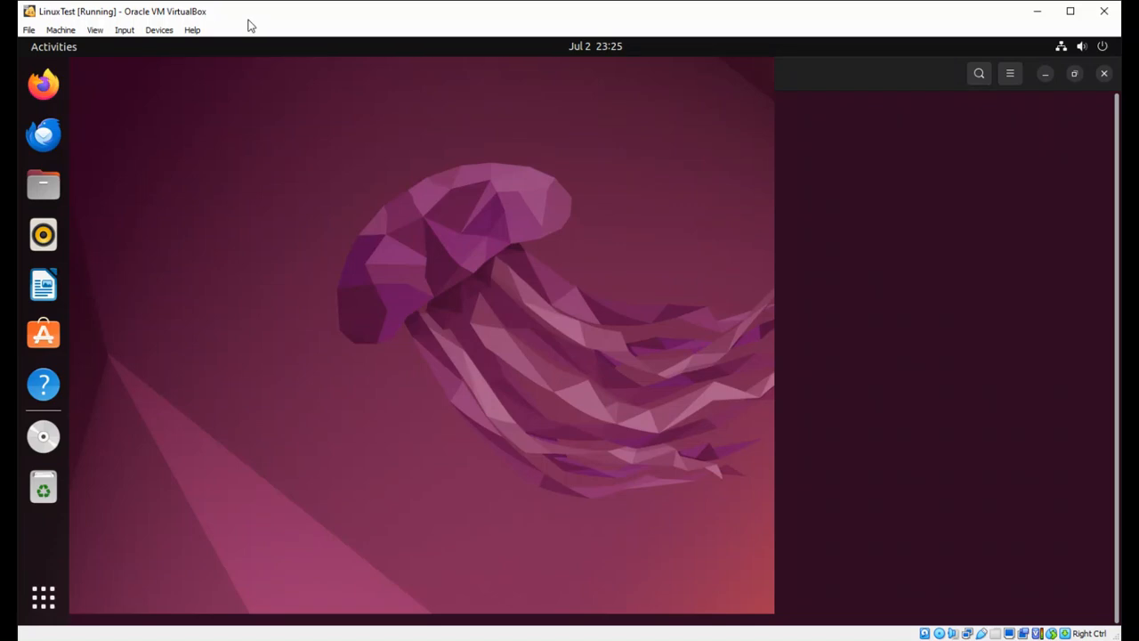
{"action": "mouse_move", "coordinate": [43, 598]}
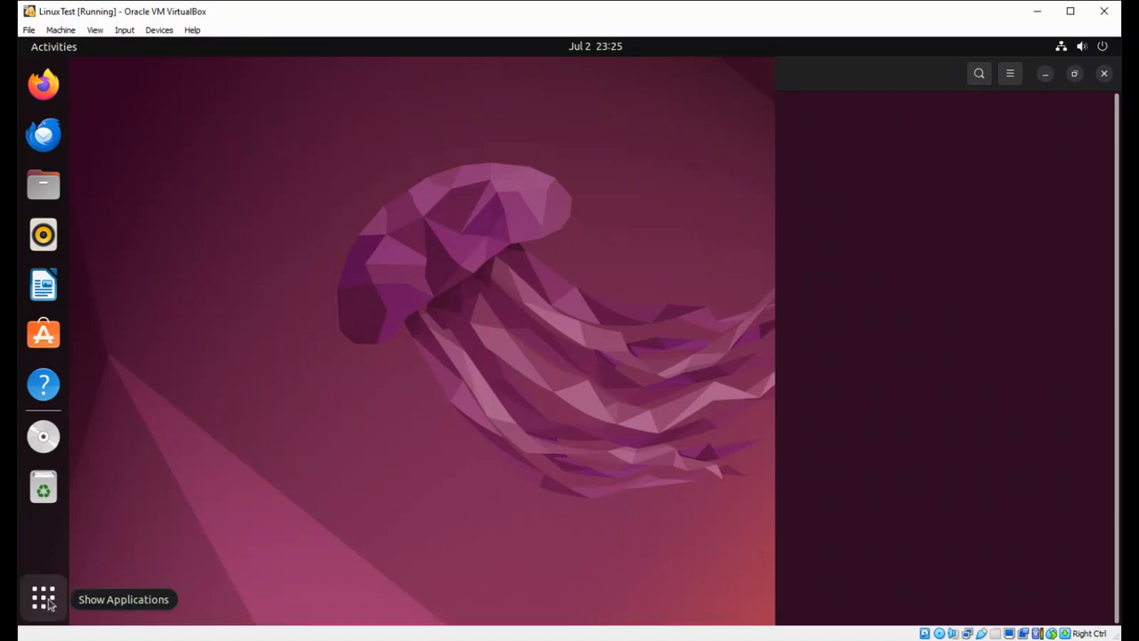
{"action": "left_click", "coordinate": [43, 598]}
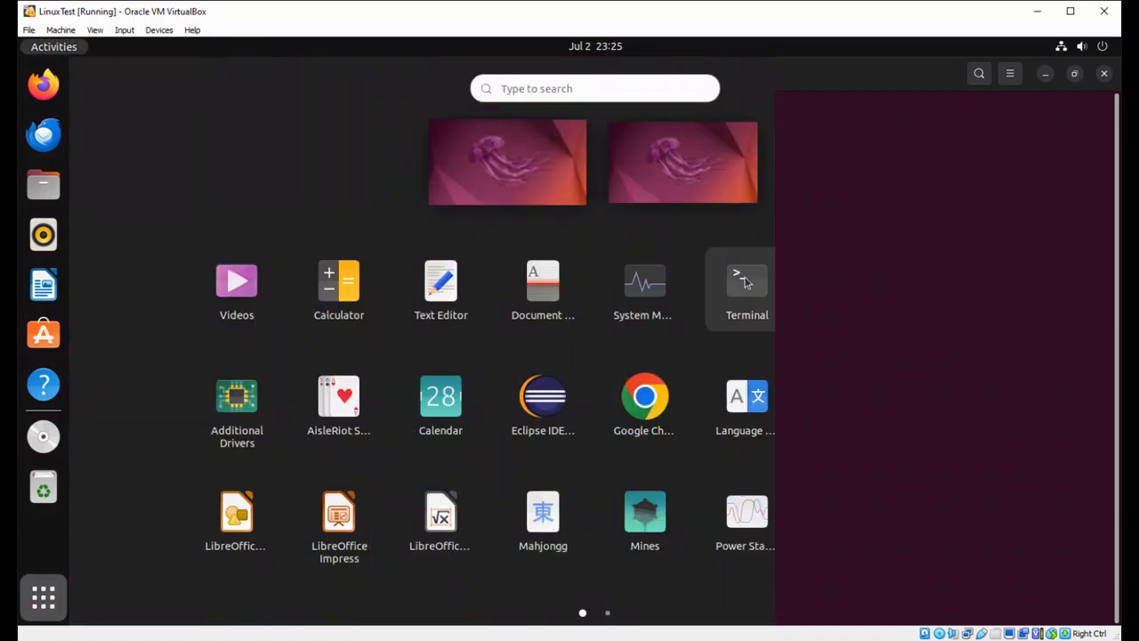
{"action": "left_click", "coordinate": [747, 281]}
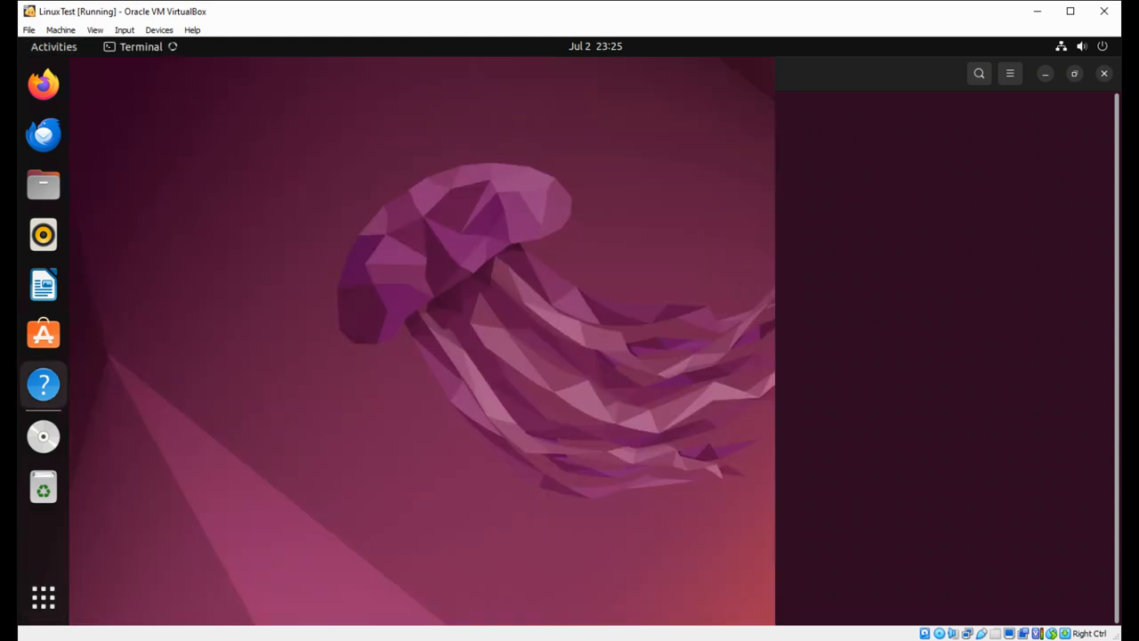
{"action": "left_click", "coordinate": [43, 434]}
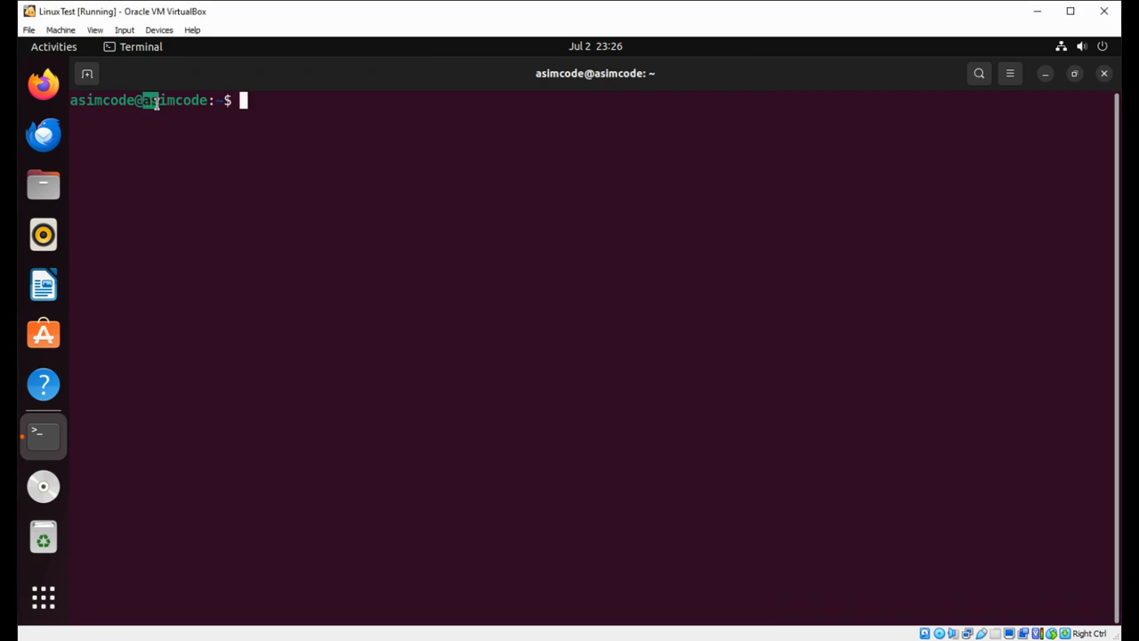
{"action": "double_click", "coordinate": [174, 100]}
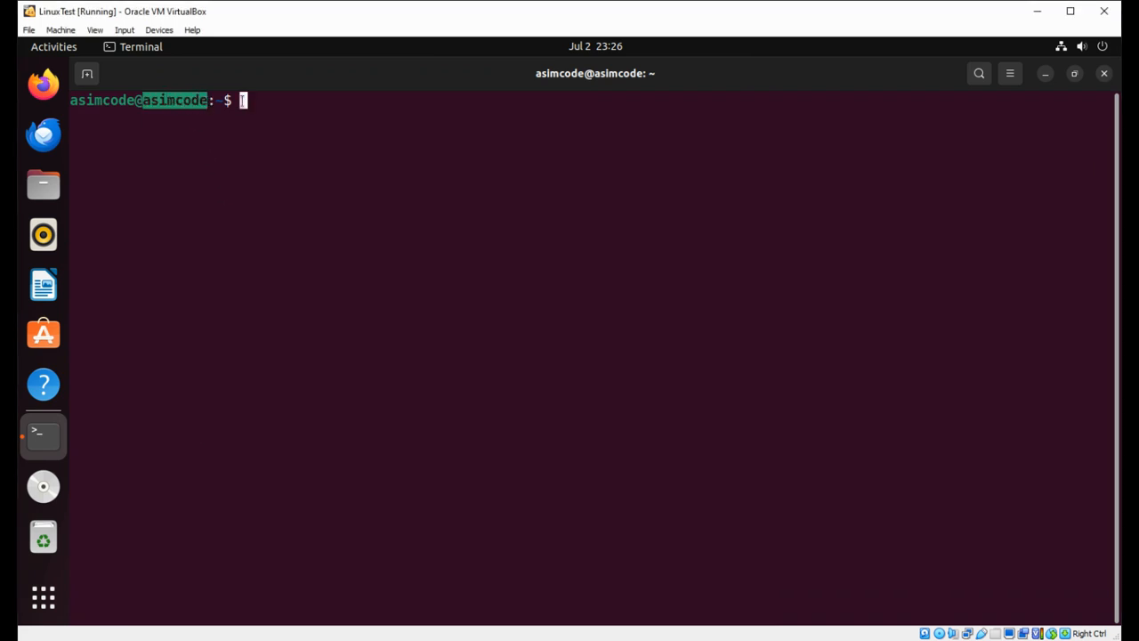
- Assign the machine location lab with hostnamectl set-location lab
{"action": "type", "text": "hostnamec"}
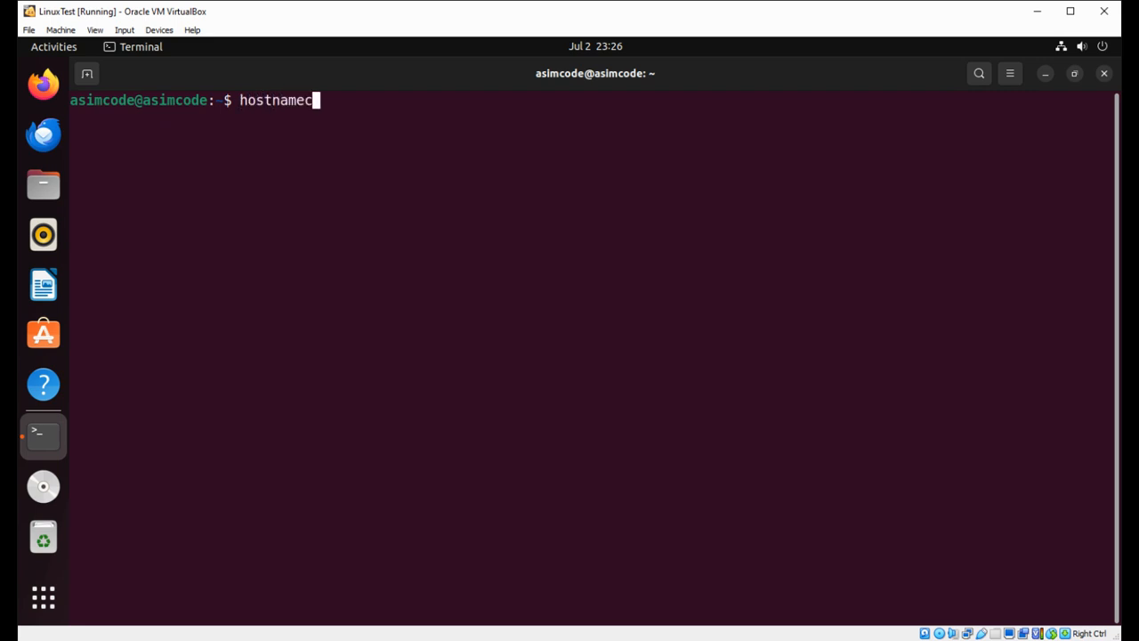
{"action": "type", "text": "tl"}
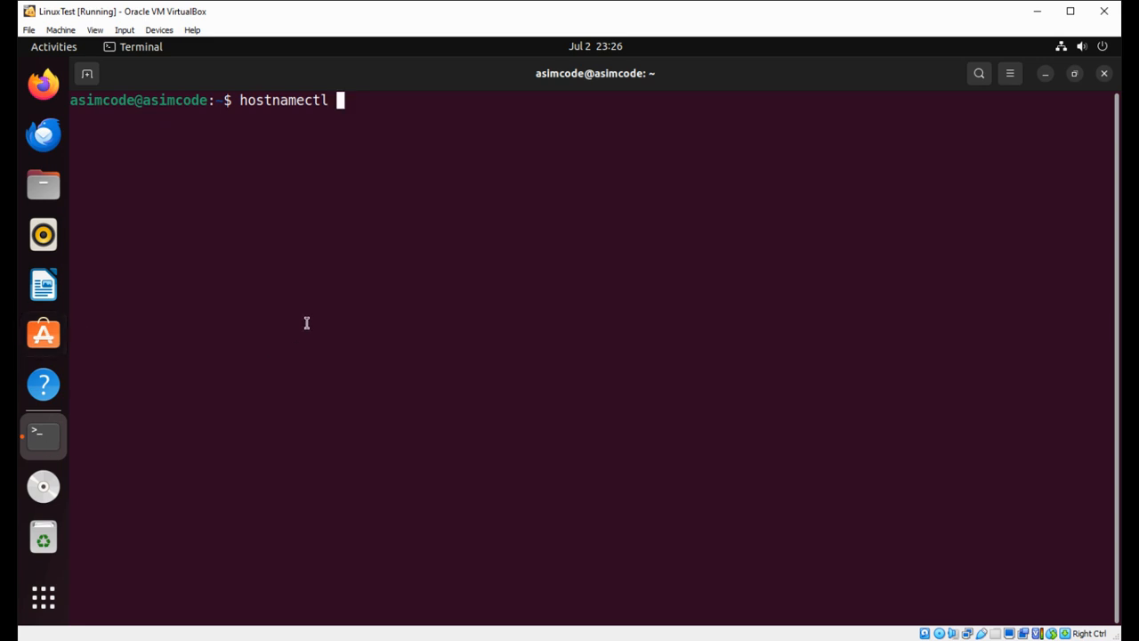
{"action": "type", "text": "set-"}
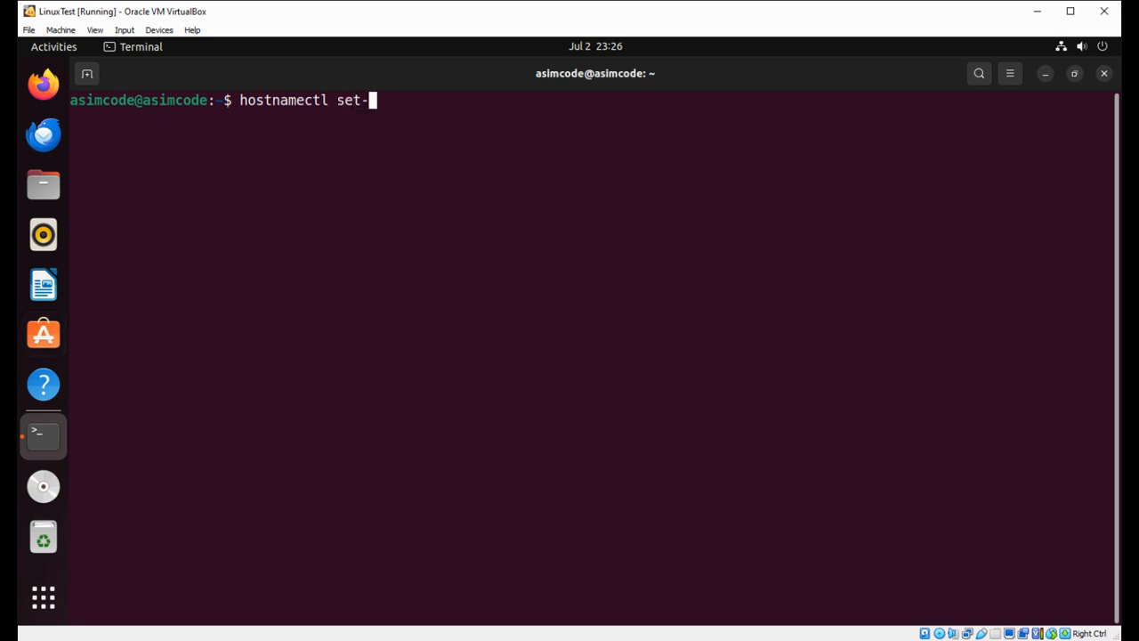
{"action": "type", "text": "location"}
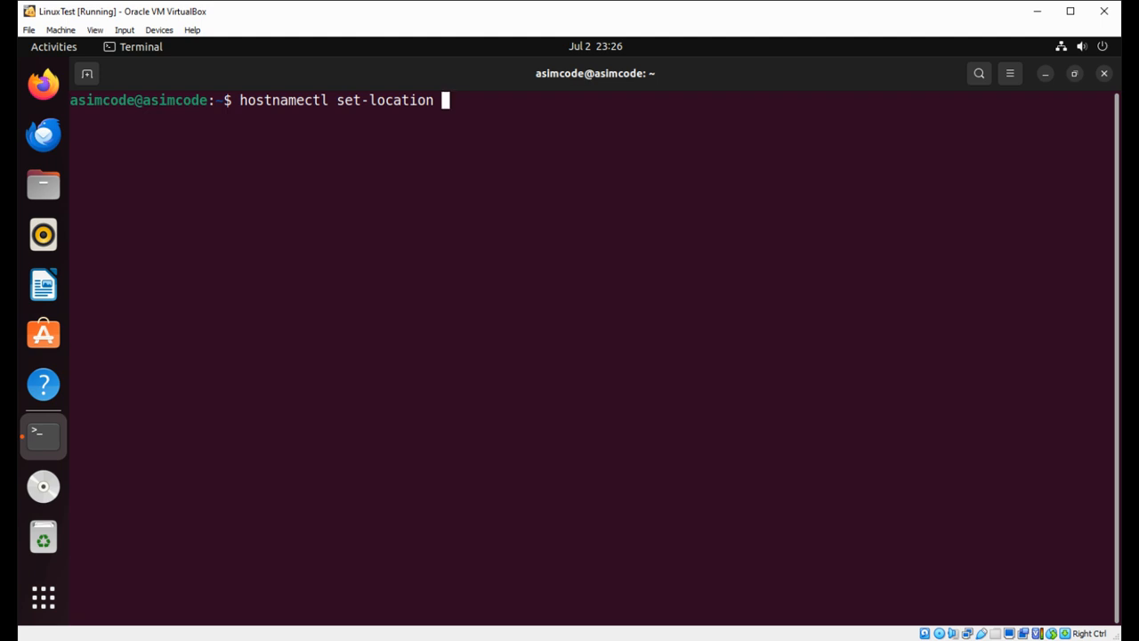
{"action": "type", "text": "lab"}
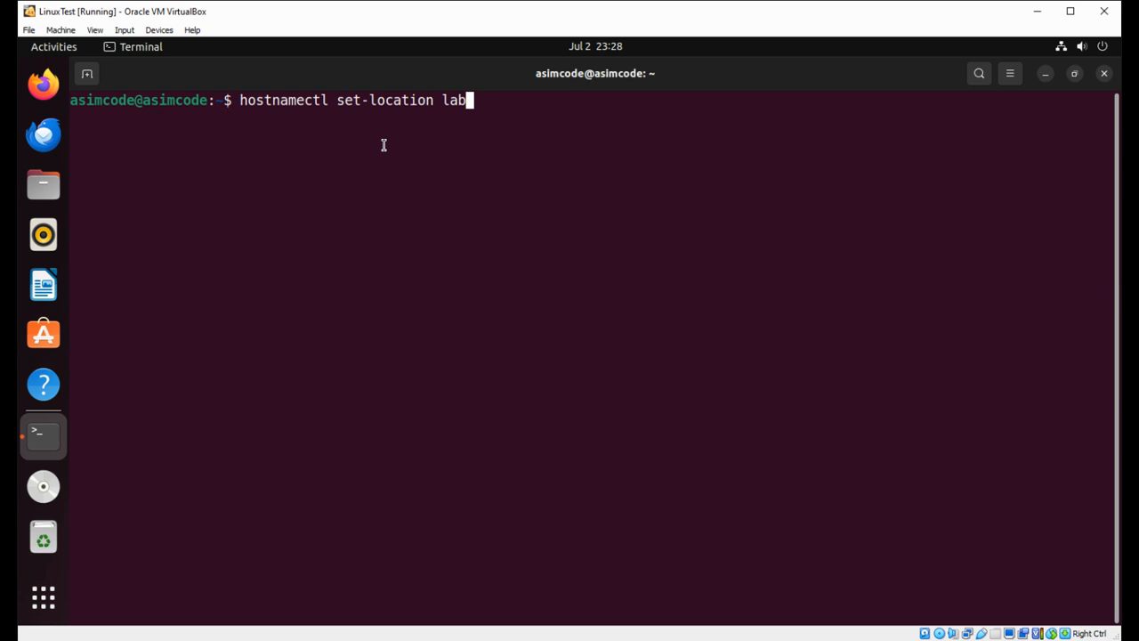
{"action": "mouse_move", "coordinate": [338, 101]}
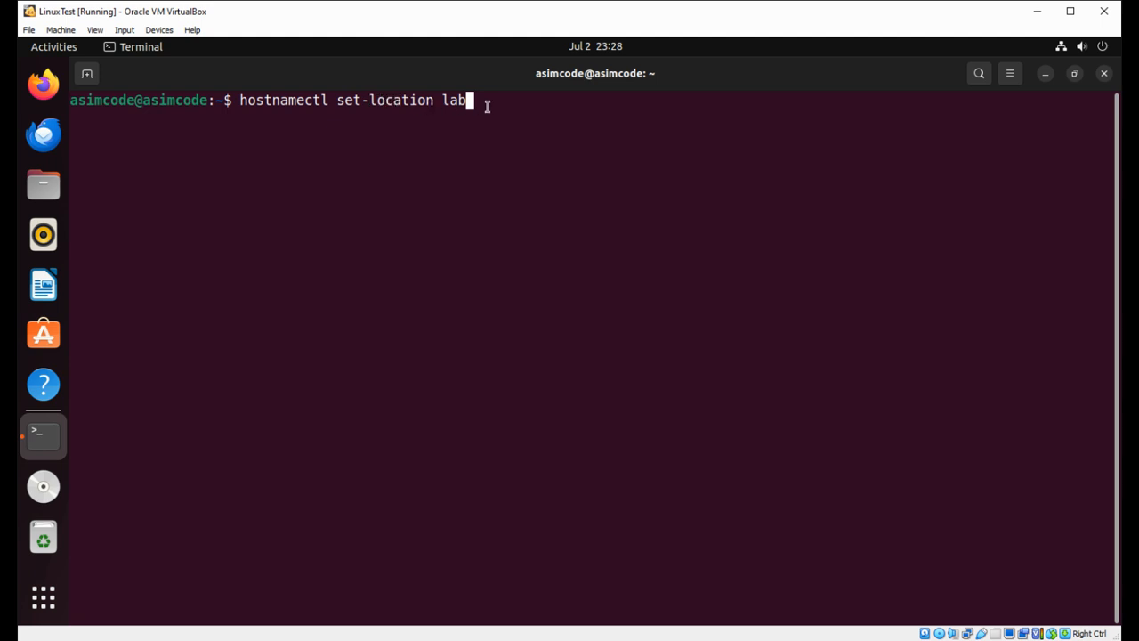
{"action": "mouse_move", "coordinate": [498, 100]}
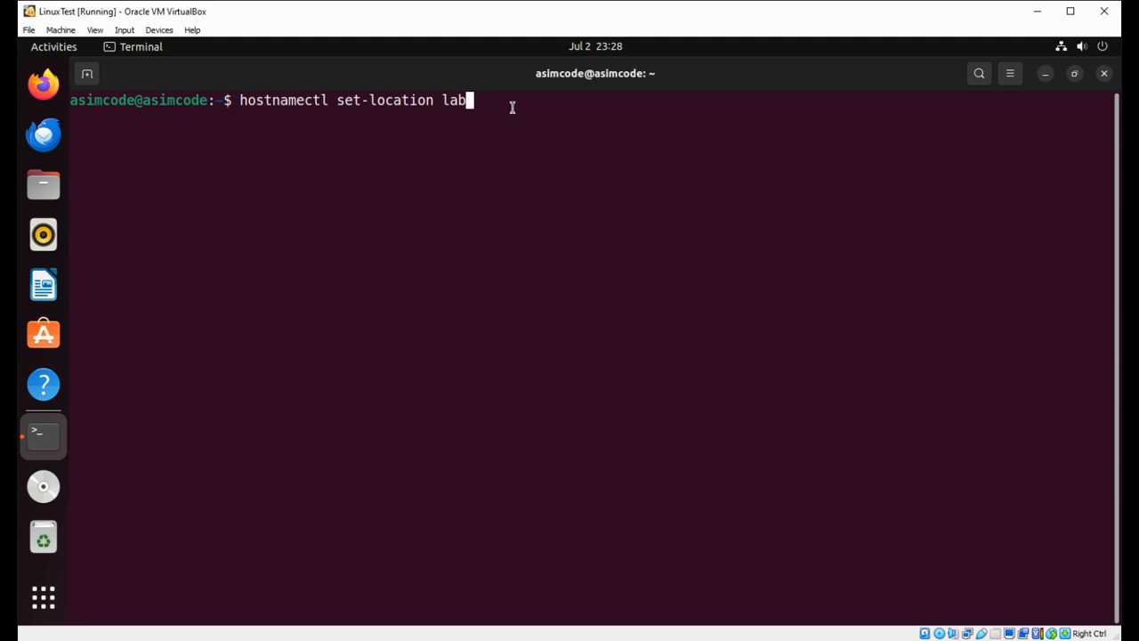
{"action": "key", "text": "Return"}
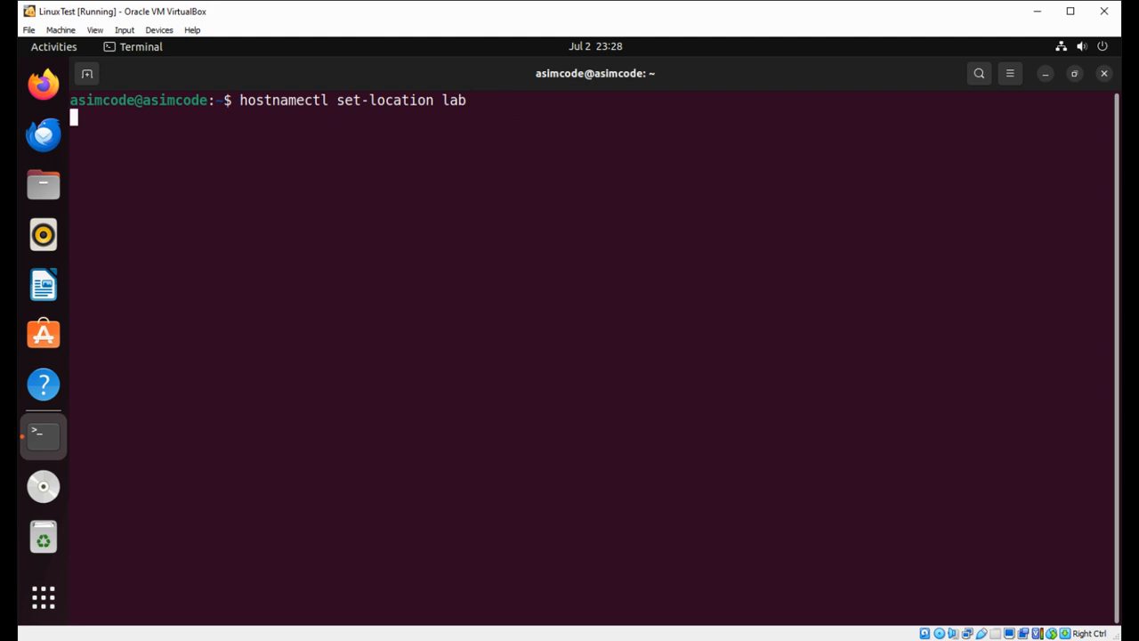
{"action": "key", "text": "Return"}
{"action": "type", "text": "hostnamec"}
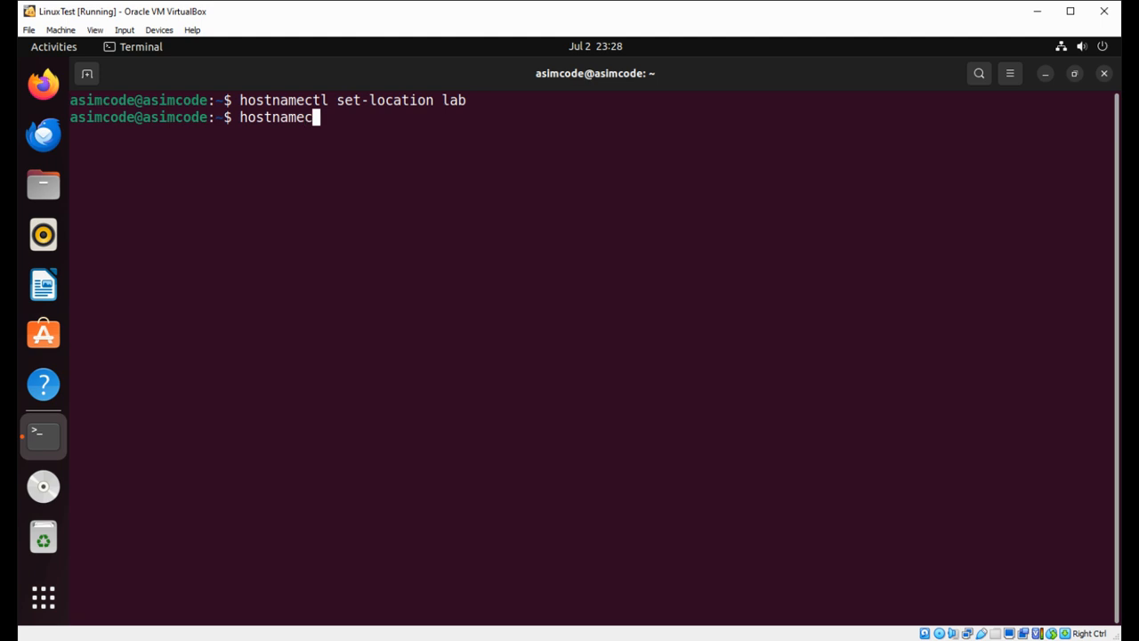
- Run hostnamectl to confirm static hostname asimcode and Location: lab
{"action": "type", "text": "l"}
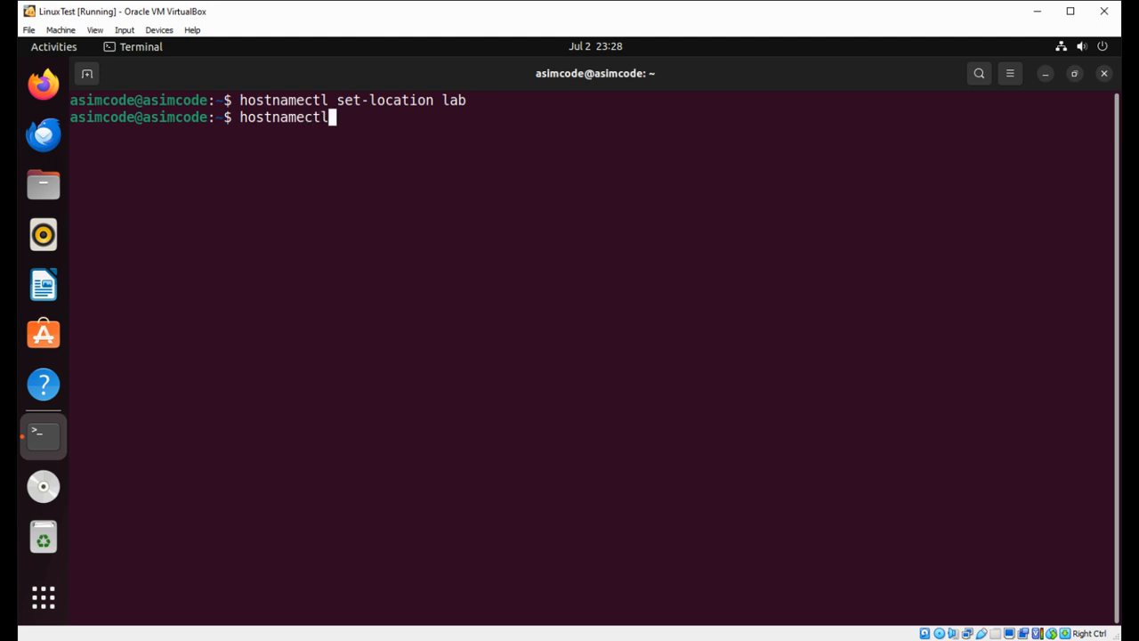
{"action": "key", "text": "Return"}
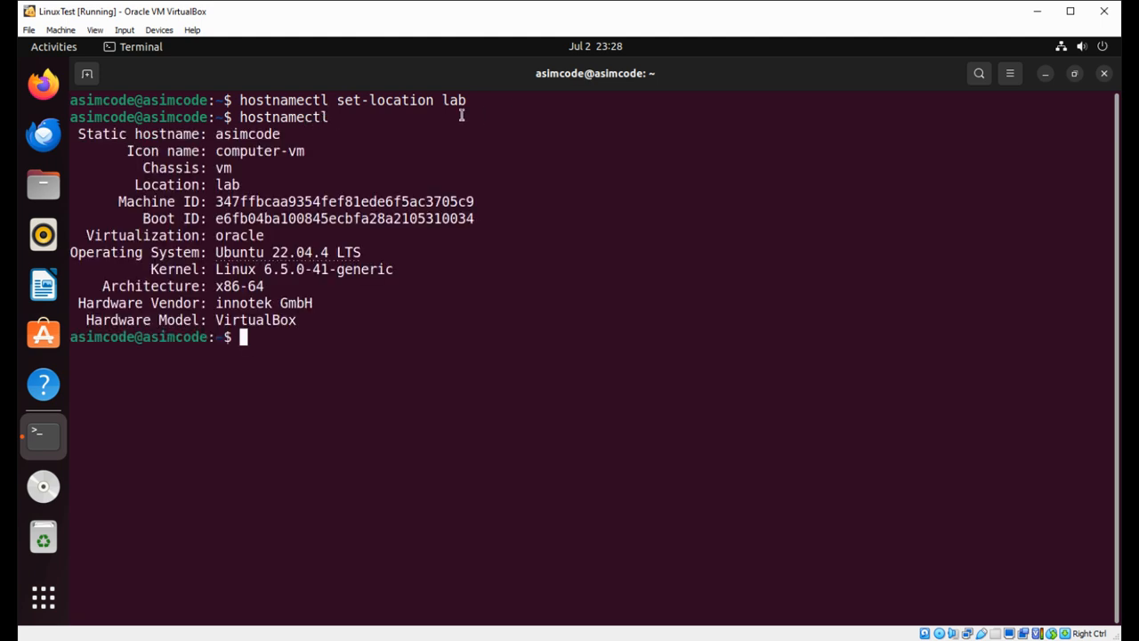
{"action": "mouse_move", "coordinate": [182, 187]}
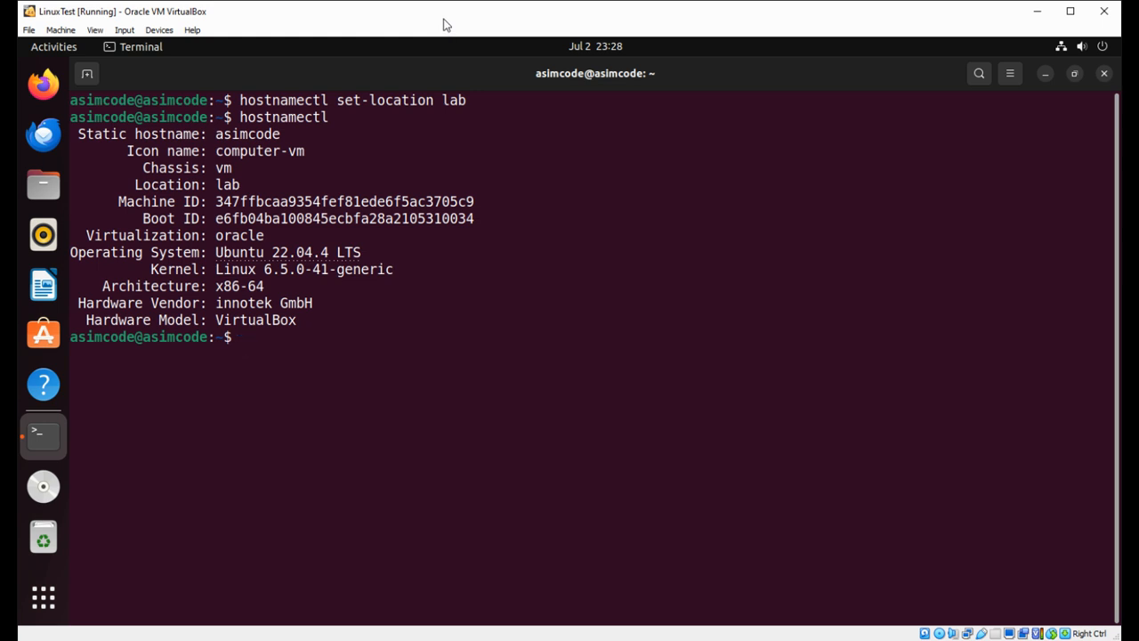
{"action": "mouse_move", "coordinate": [43, 335]}
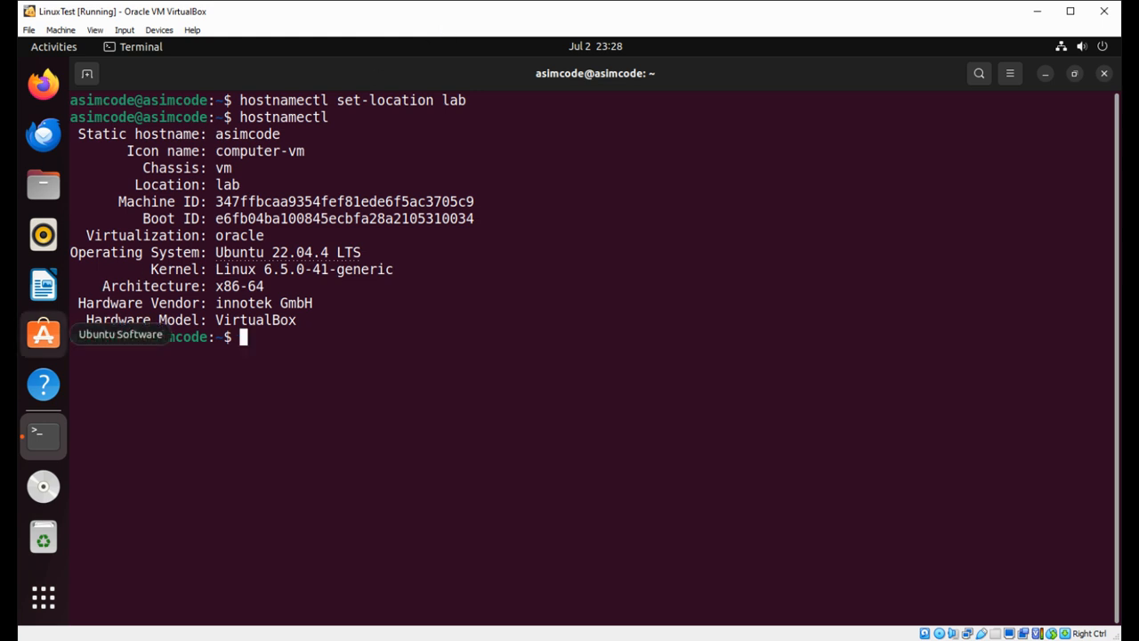